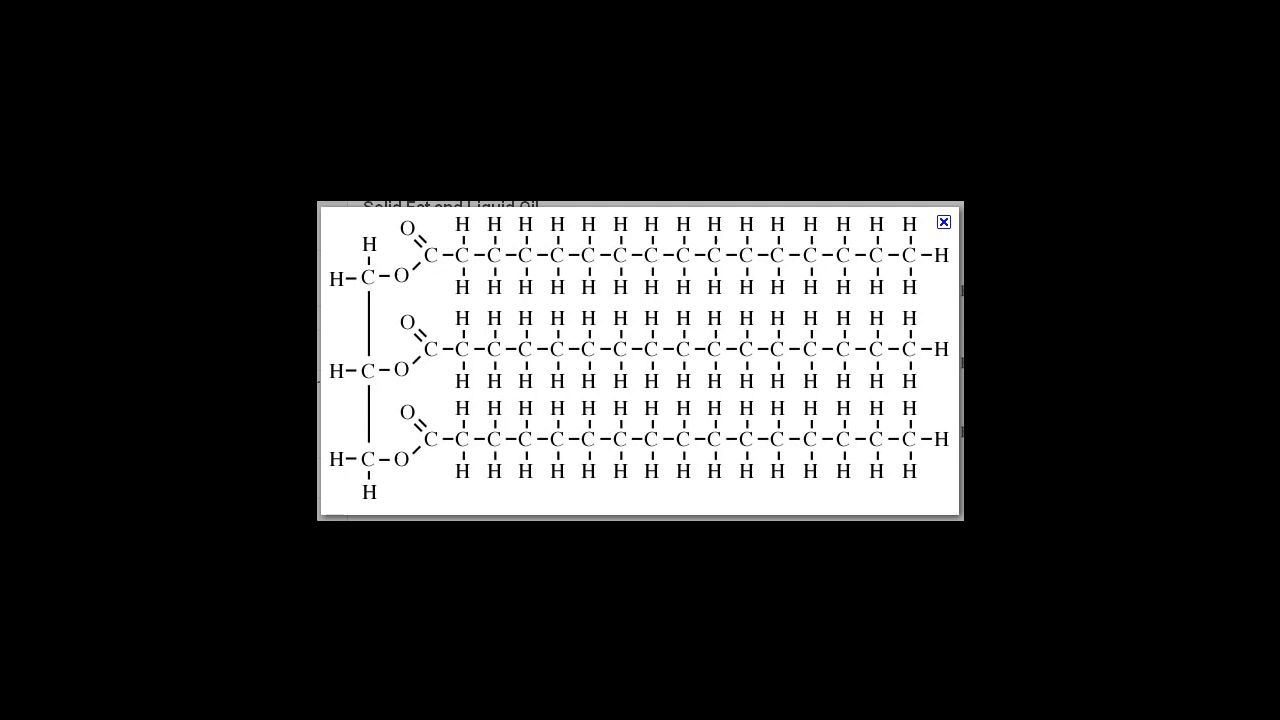
pyautogui.moveTo(364, 330)
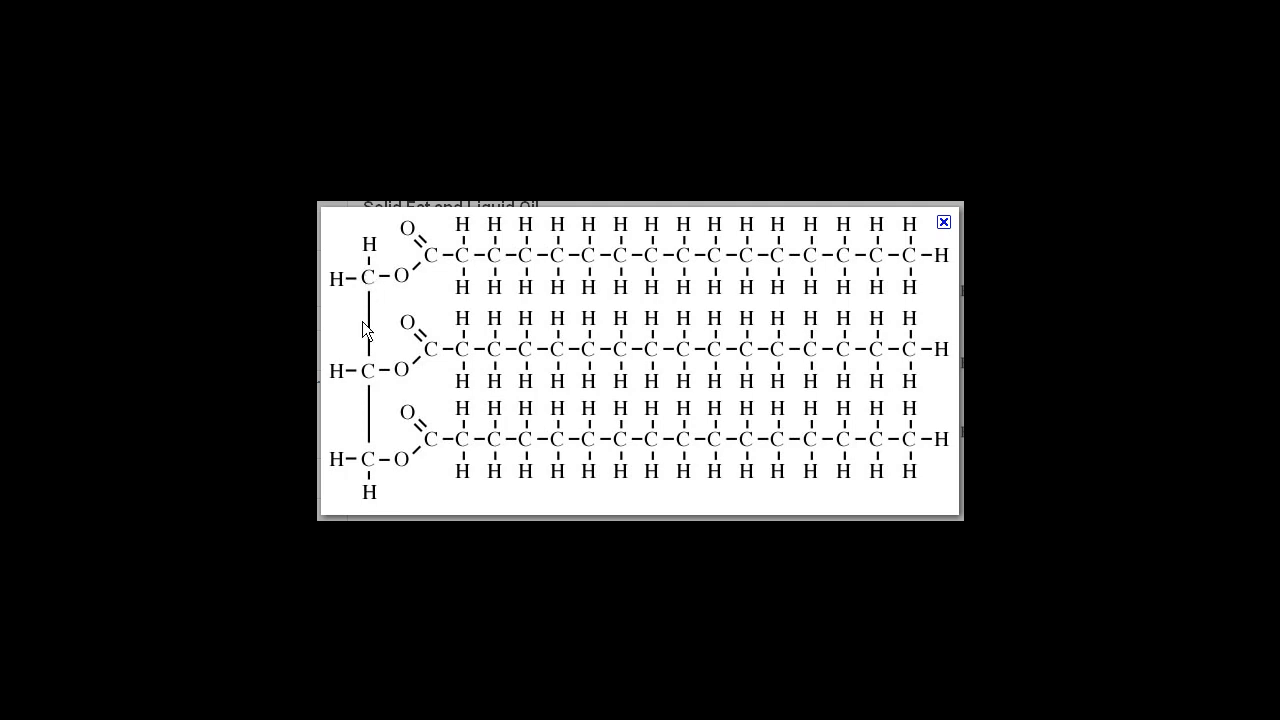
pyautogui.moveTo(366, 368)
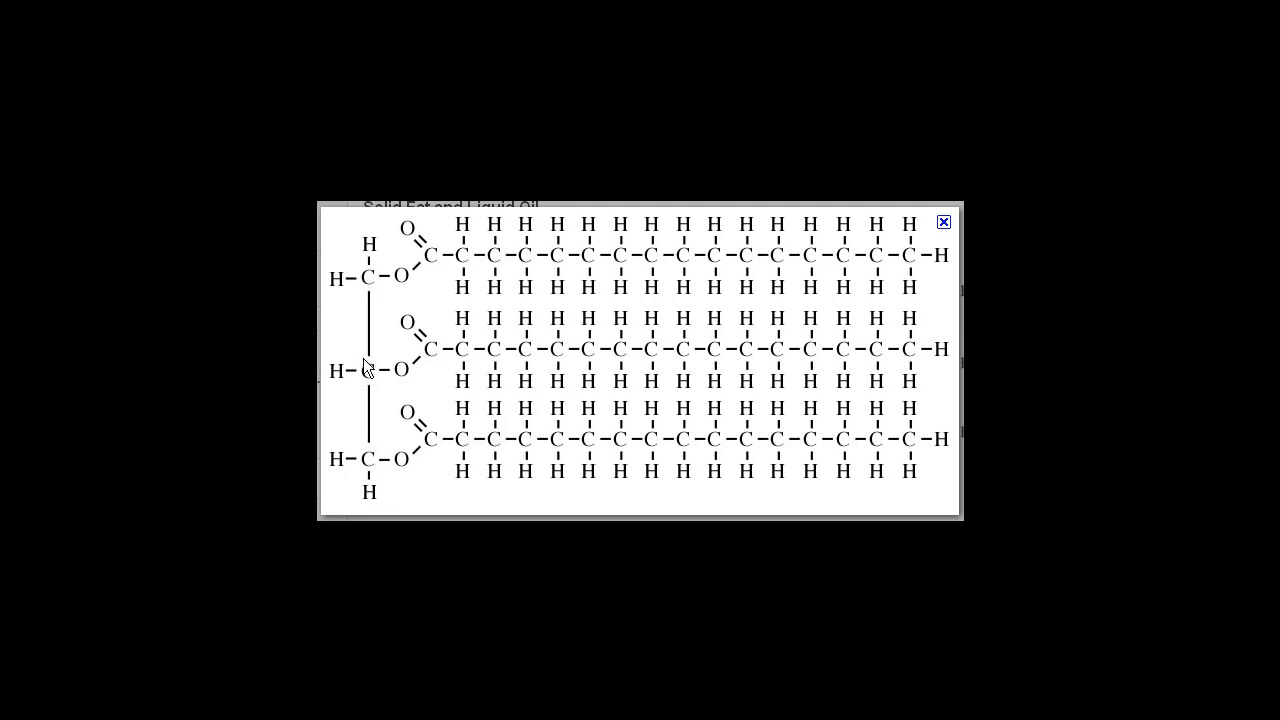
pyautogui.moveTo(362, 412)
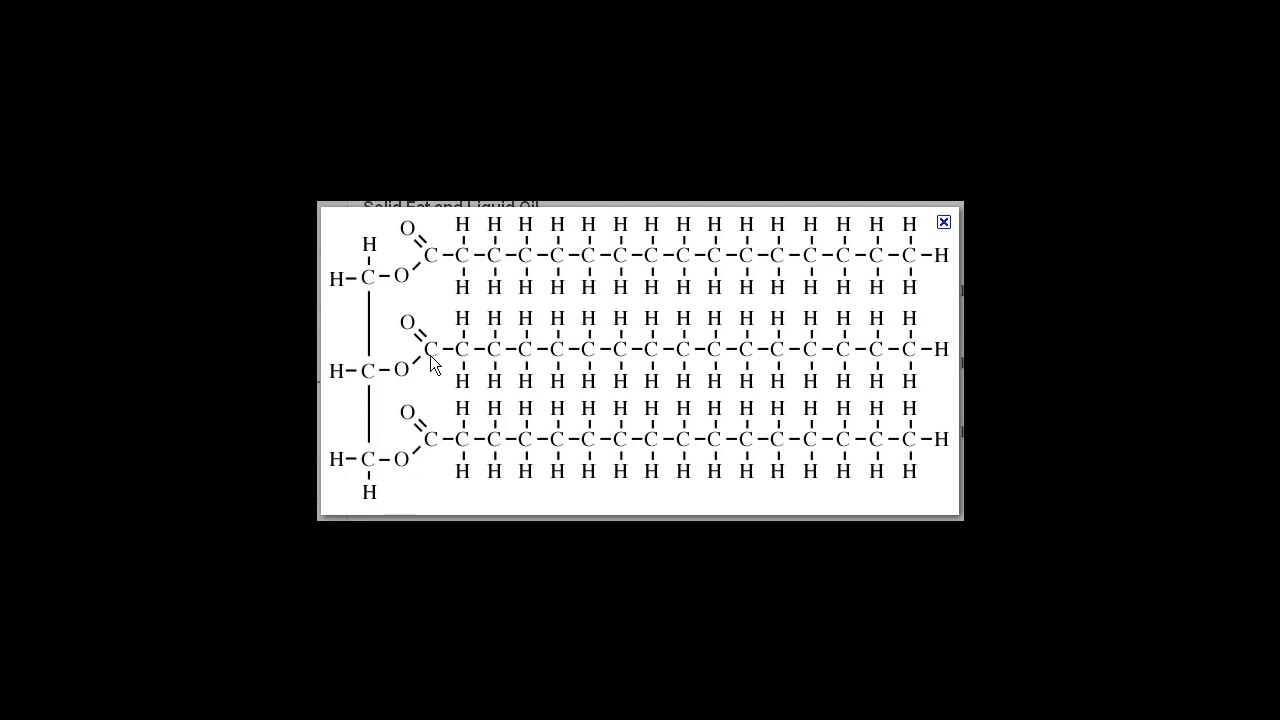
pyautogui.moveTo(884, 270)
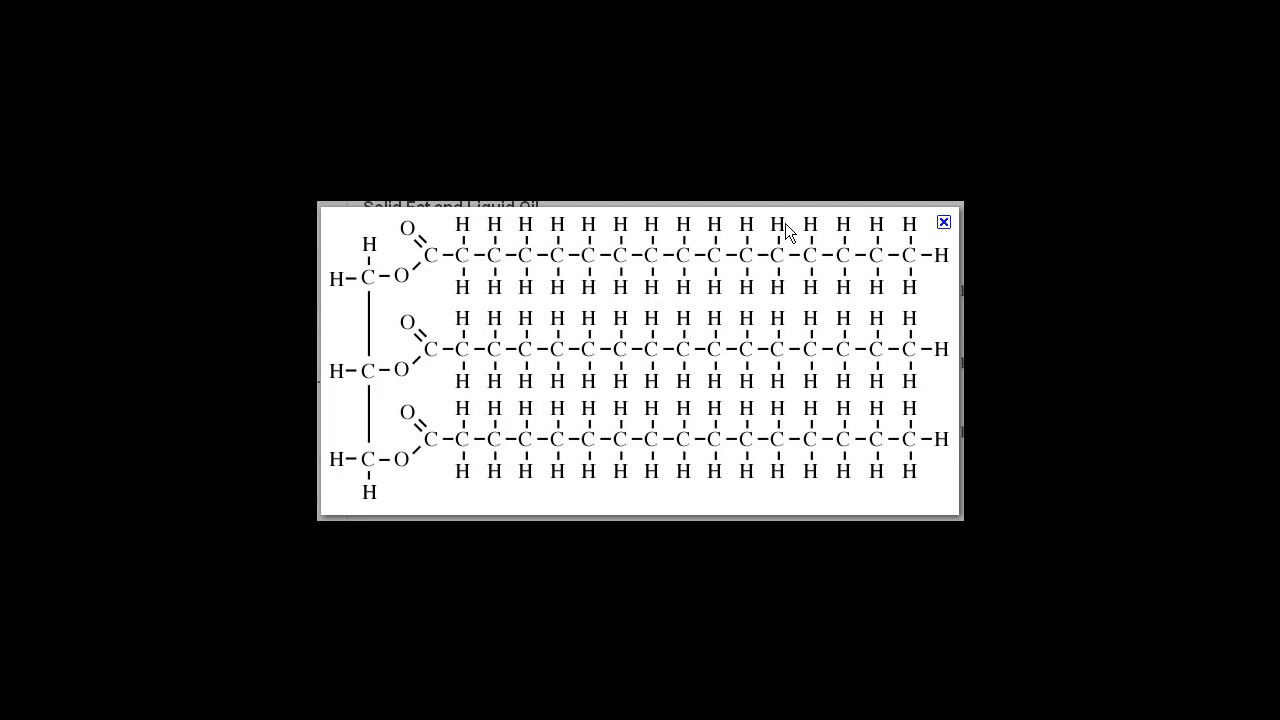
pyautogui.moveTo(464, 224)
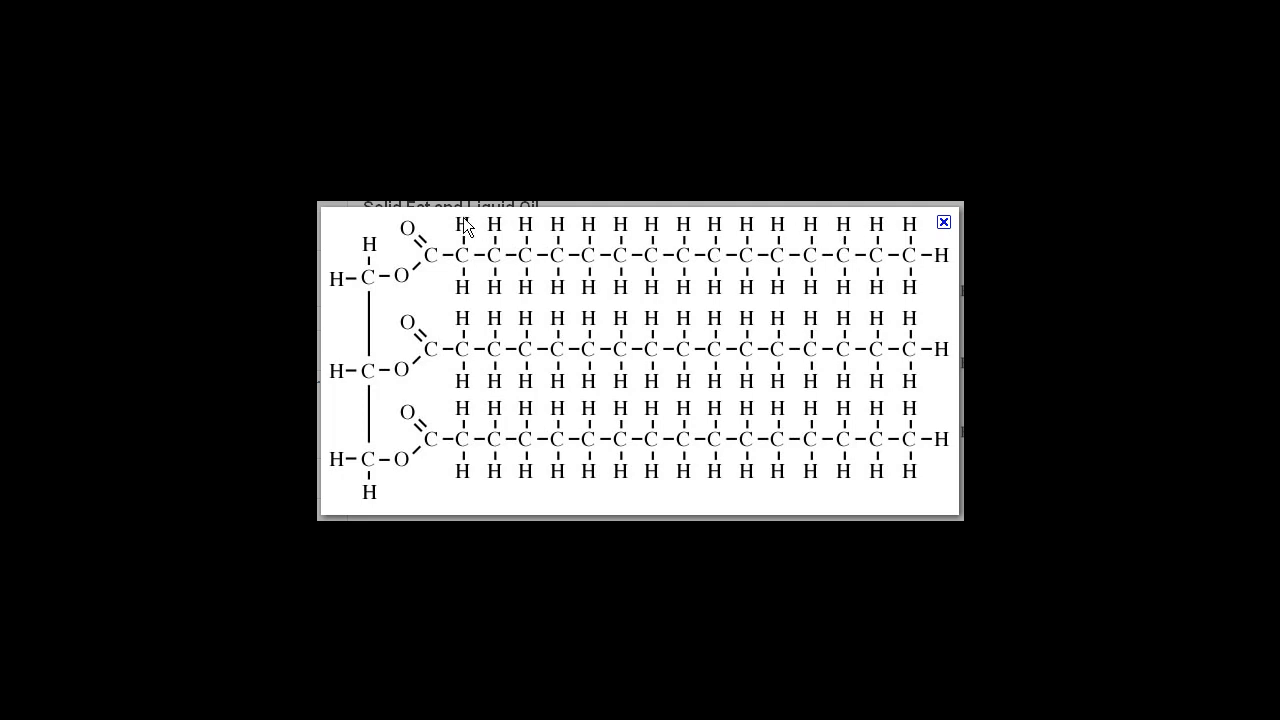
pyautogui.moveTo(392, 288)
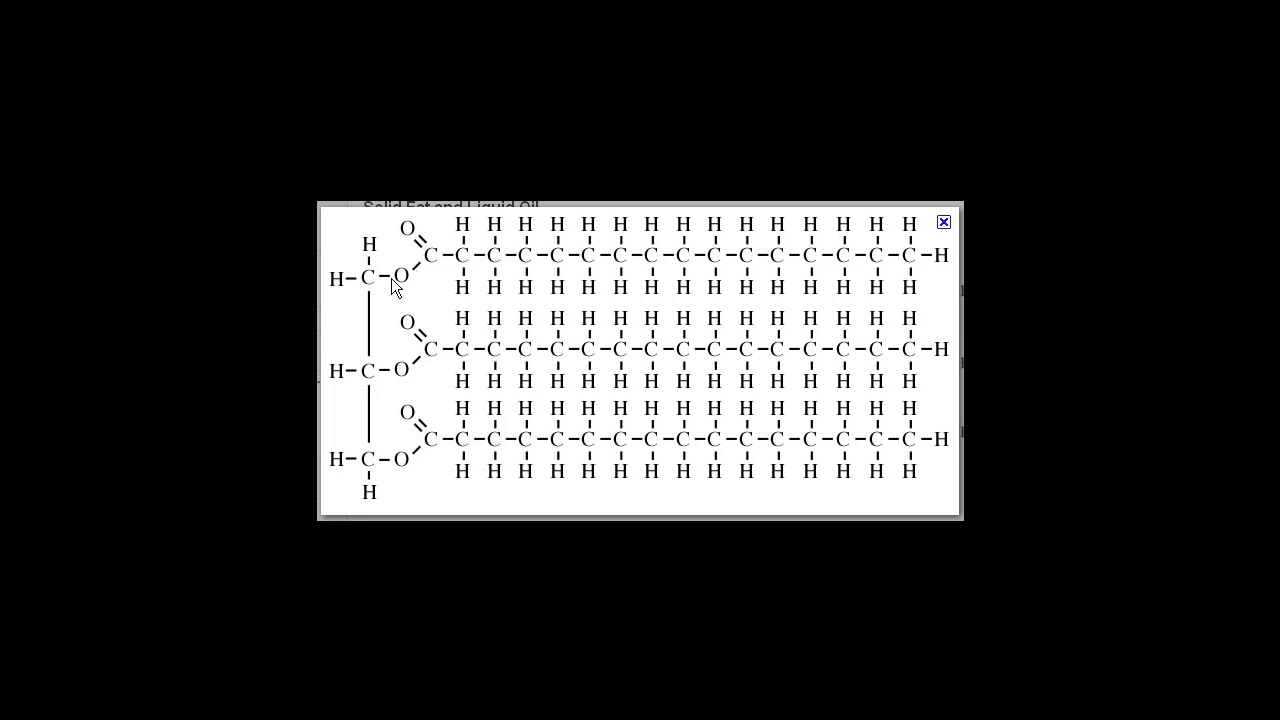
pyautogui.moveTo(370, 362)
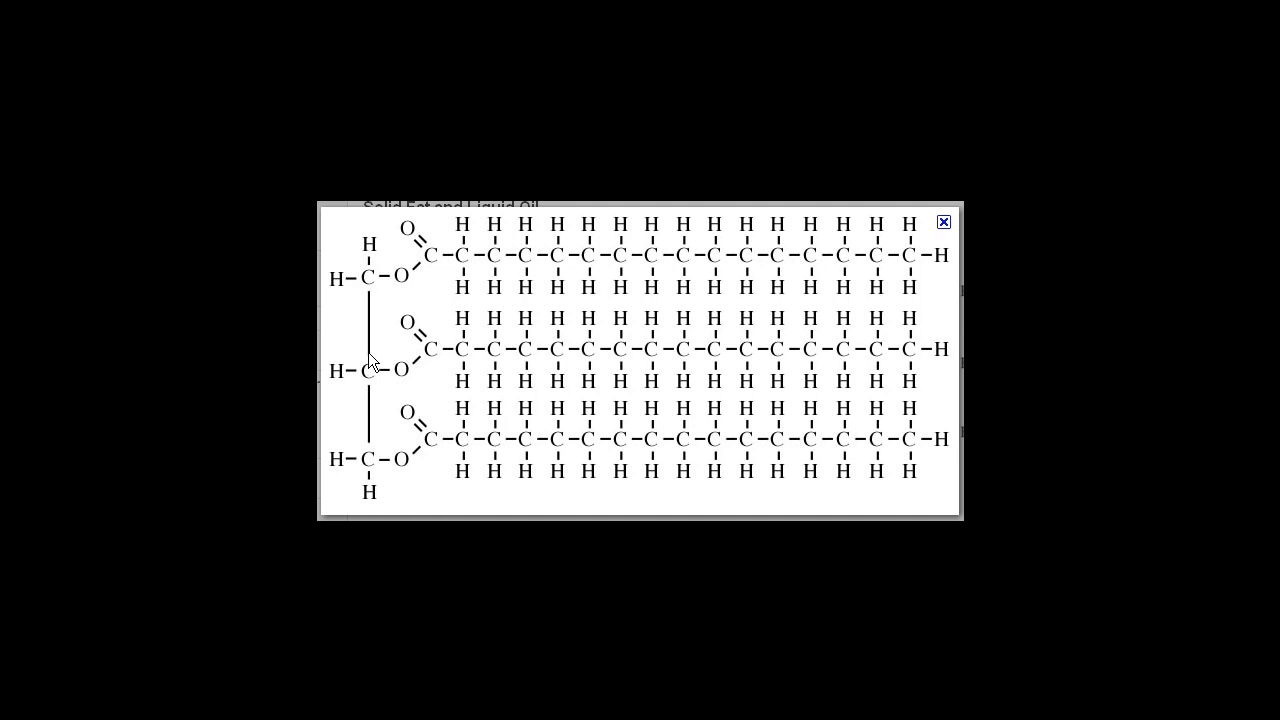
pyautogui.moveTo(518, 276)
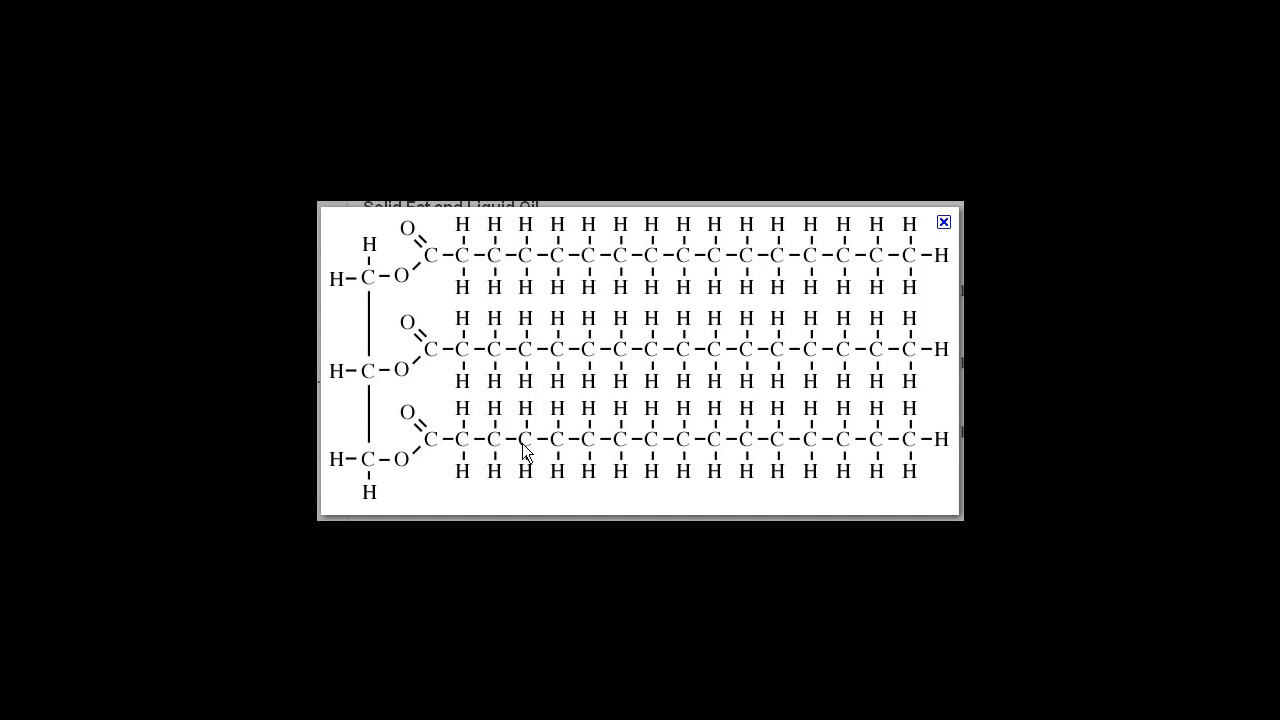
pyautogui.moveTo(392, 468)
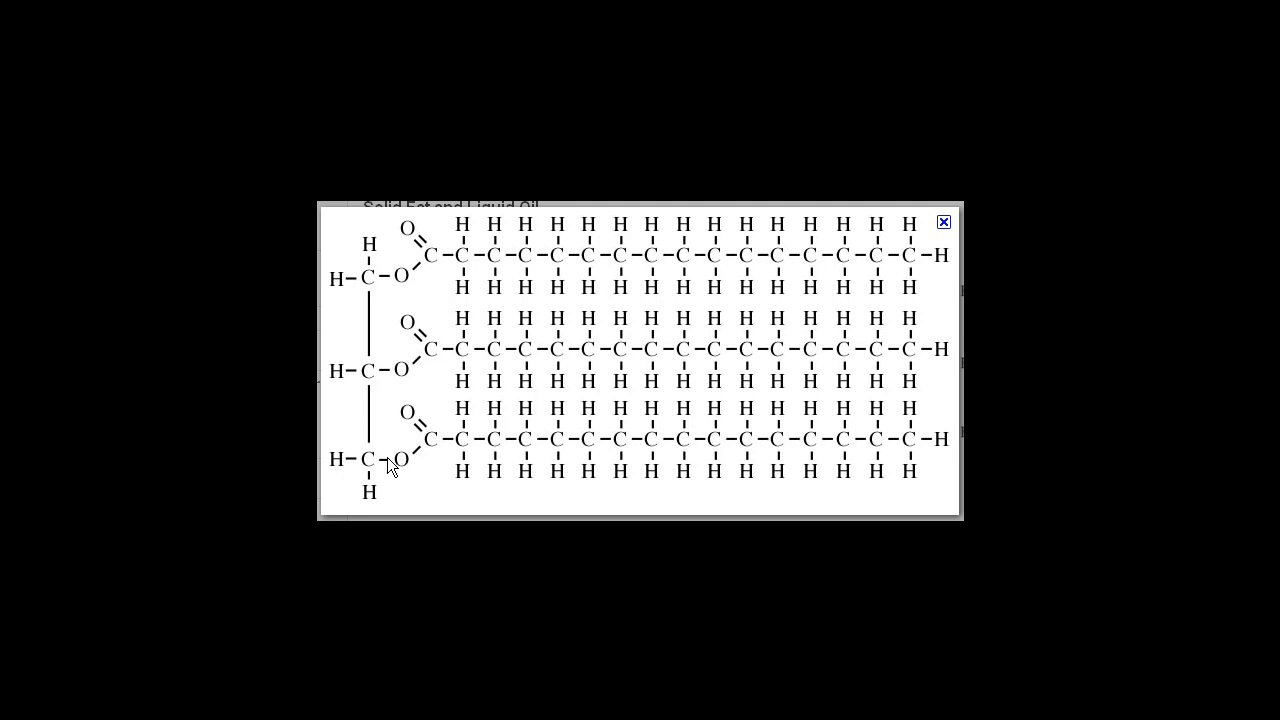
pyautogui.moveTo(372, 378)
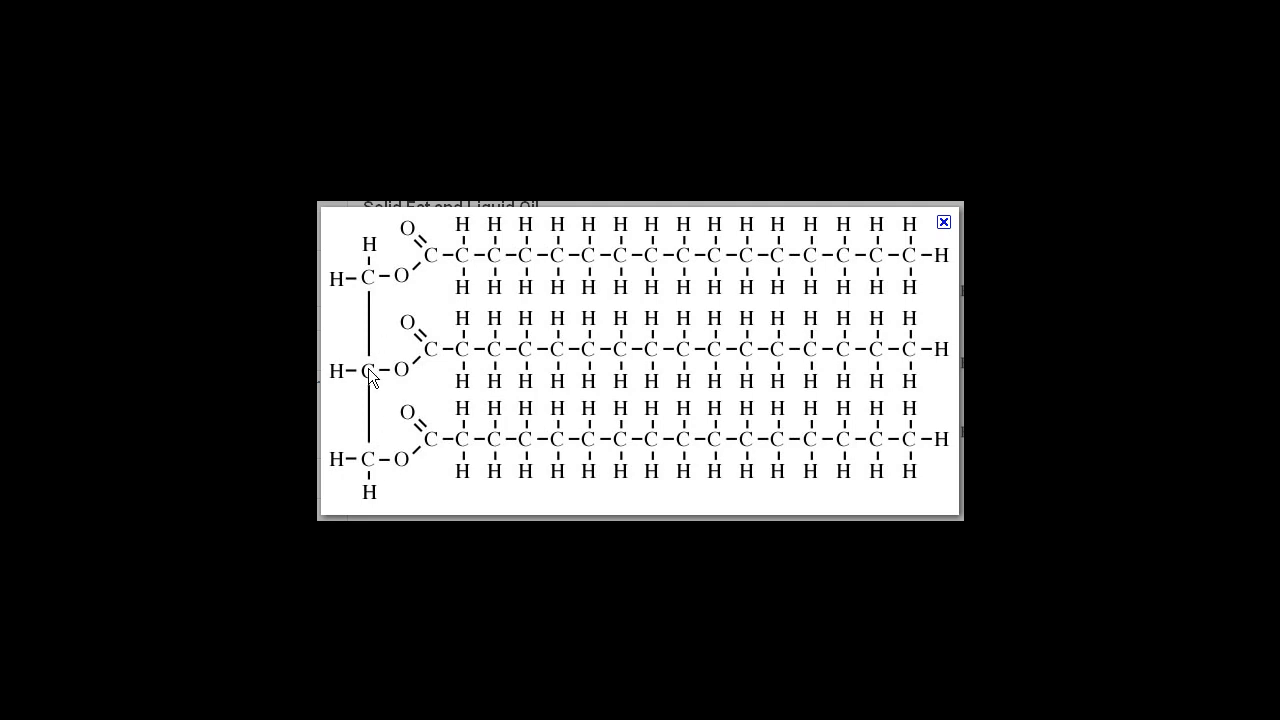
pyautogui.moveTo(418, 284)
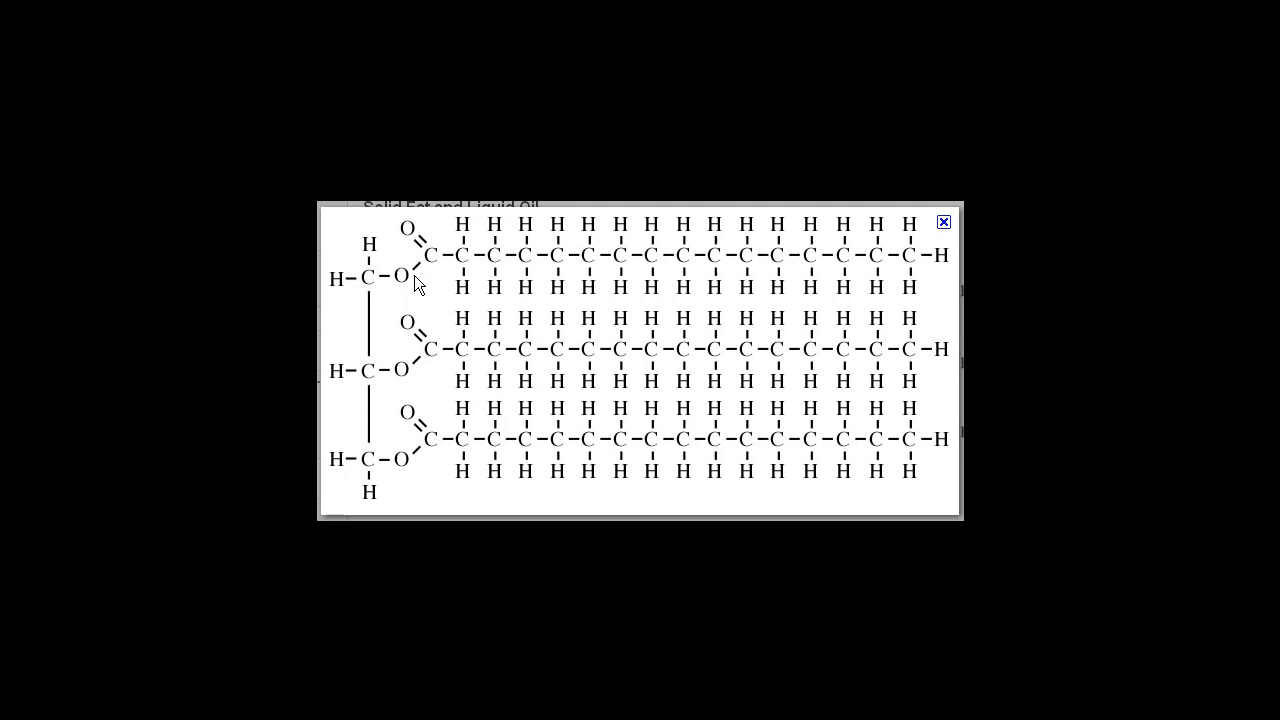
pyautogui.moveTo(390, 288)
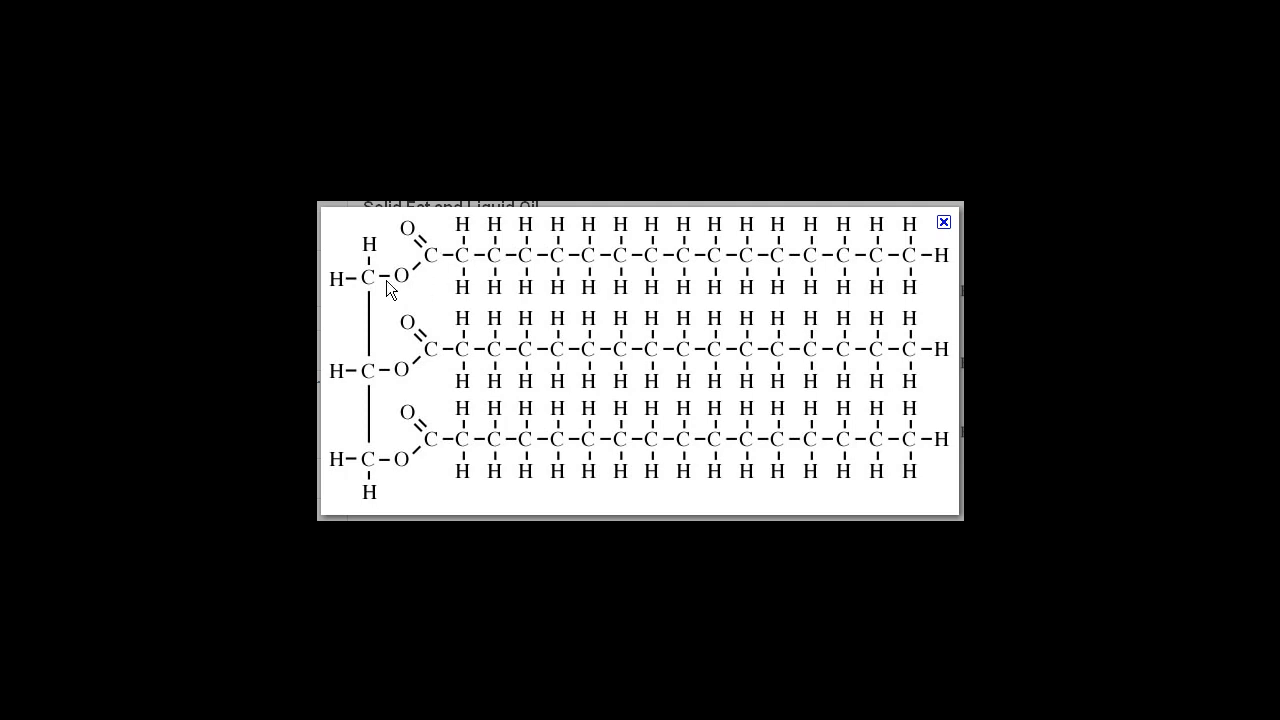
pyautogui.moveTo(408, 284)
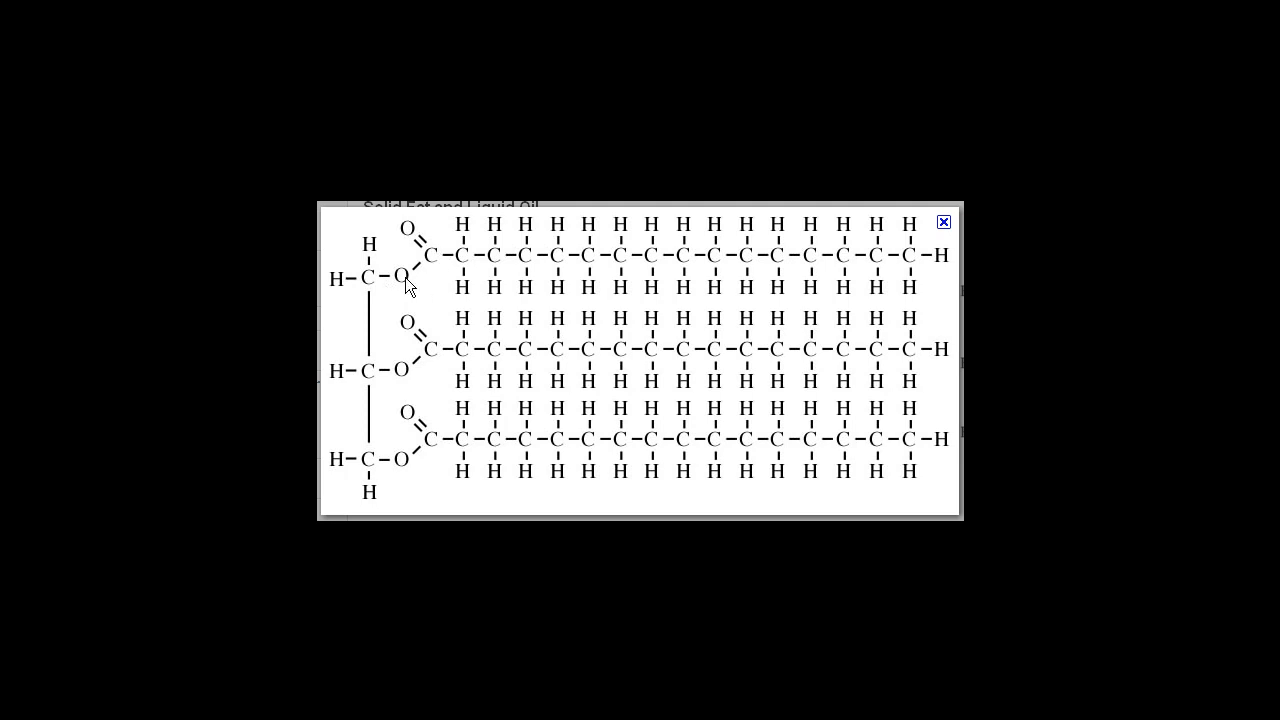
pyautogui.moveTo(676, 252)
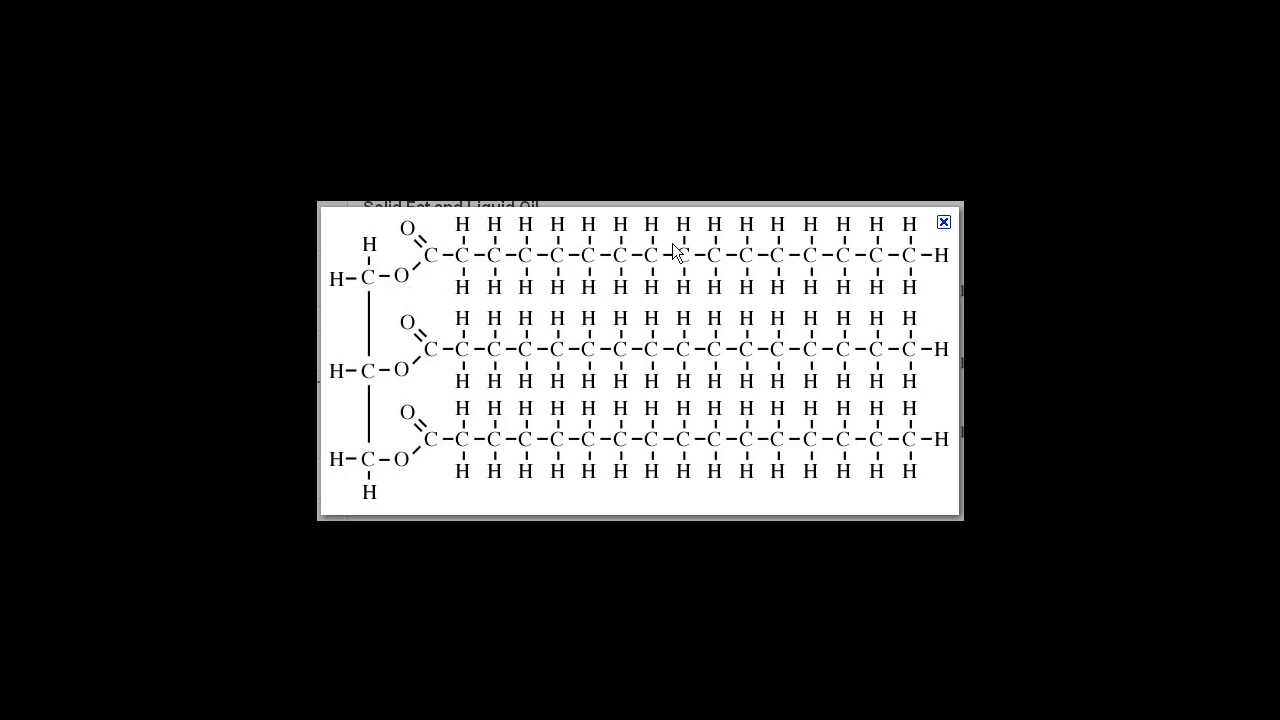
pyautogui.moveTo(658, 244)
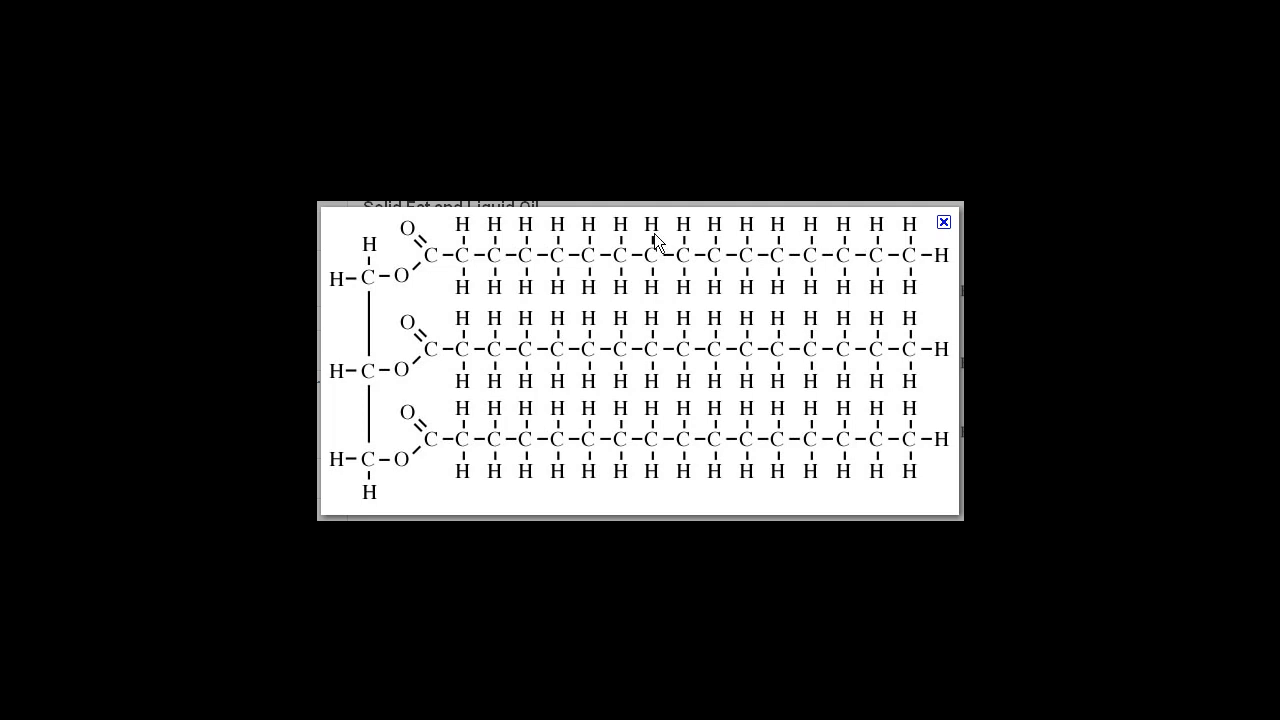
pyautogui.moveTo(476, 280)
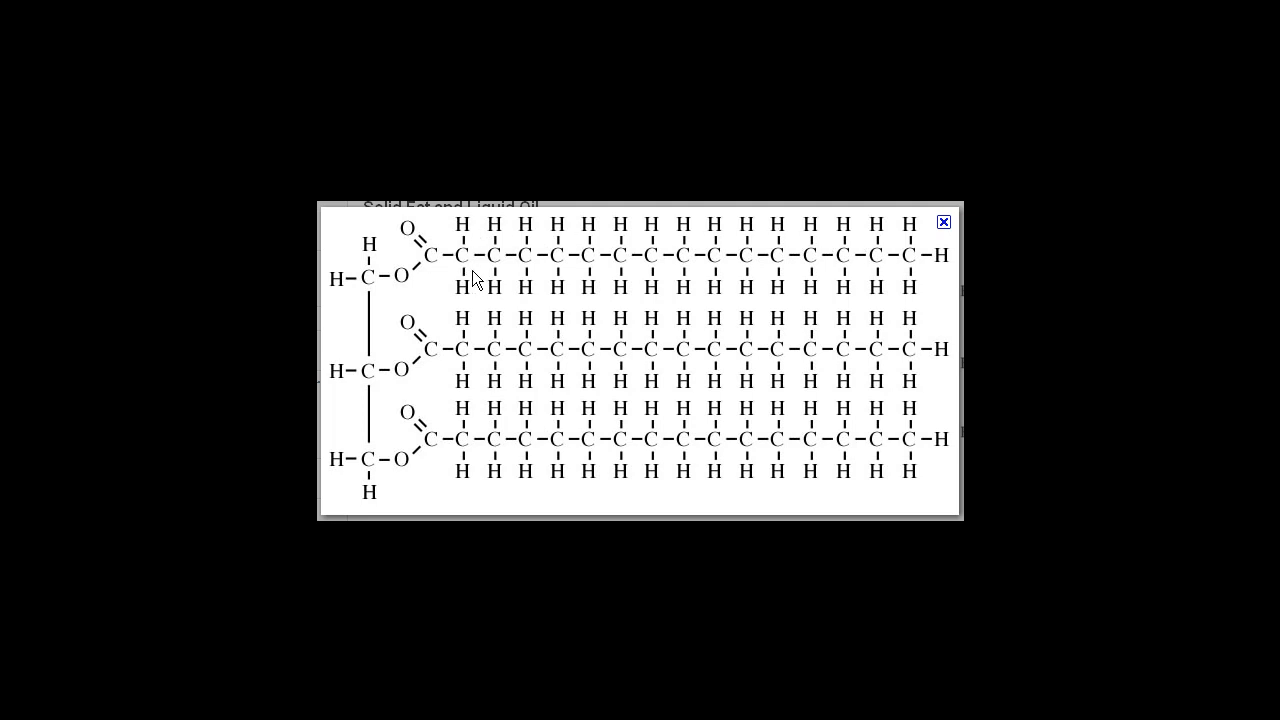
pyautogui.moveTo(436, 264)
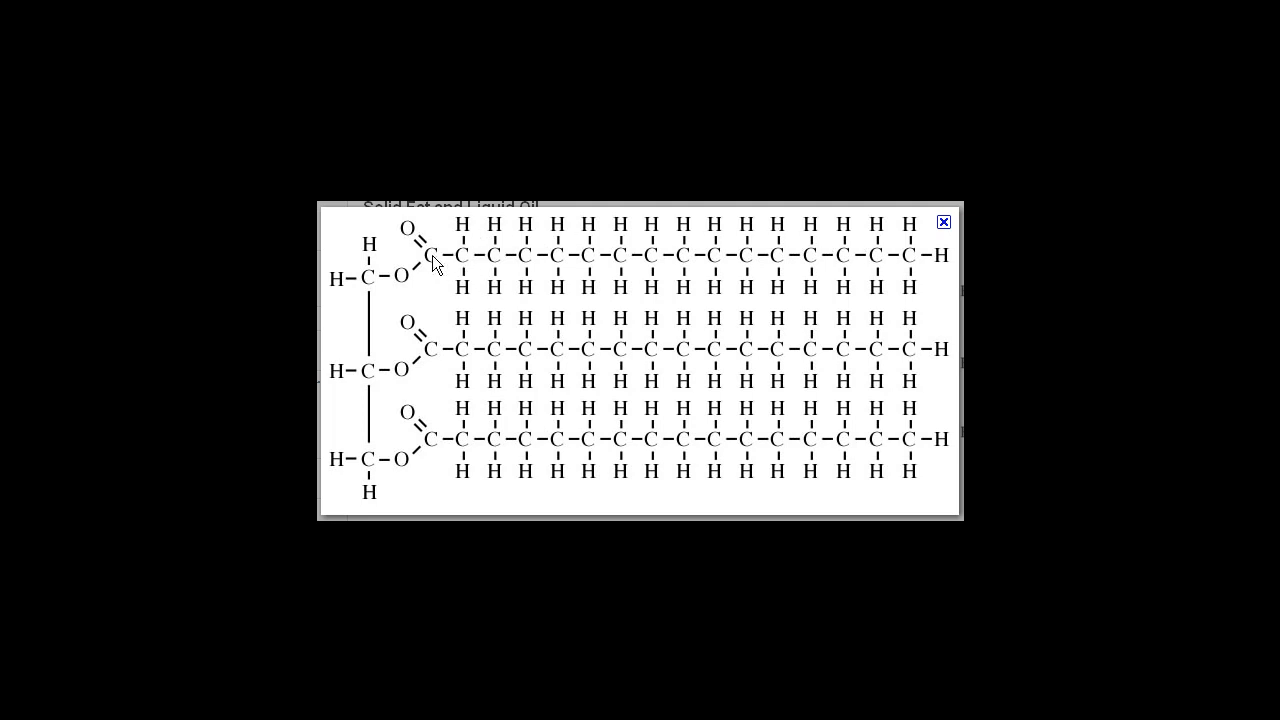
pyautogui.moveTo(430, 290)
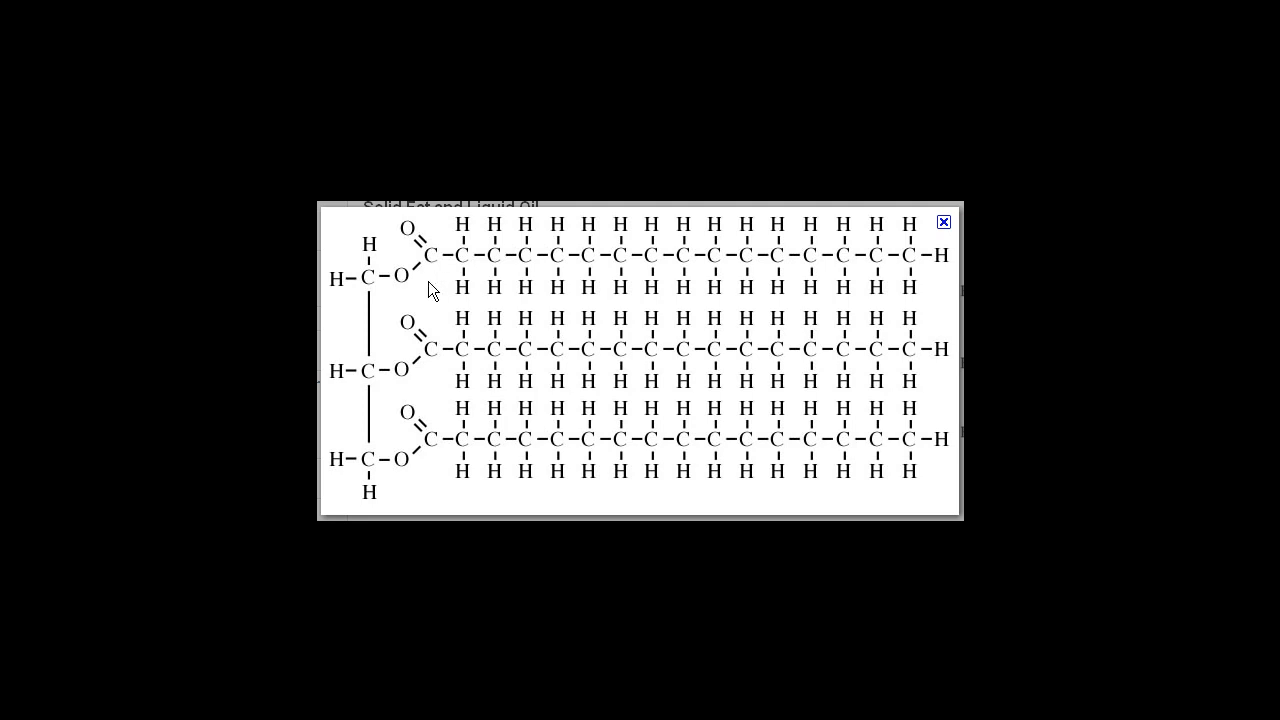
pyautogui.moveTo(370, 278)
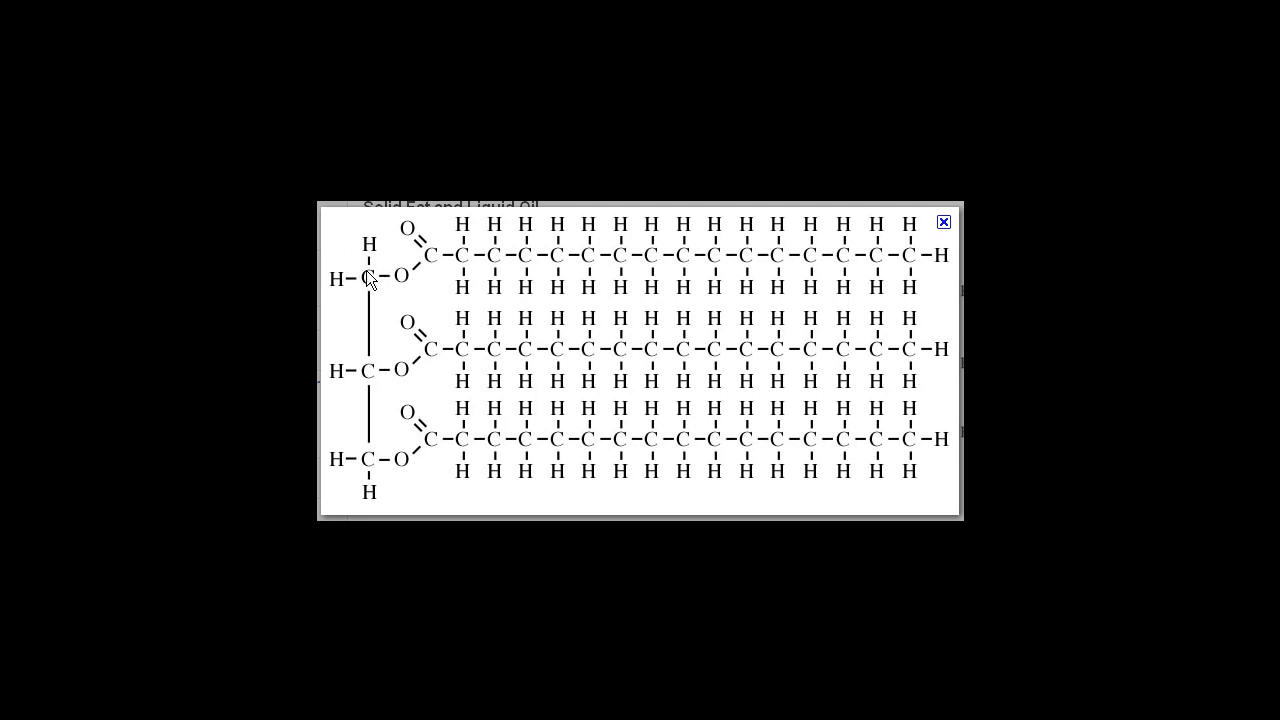
pyautogui.moveTo(362, 352)
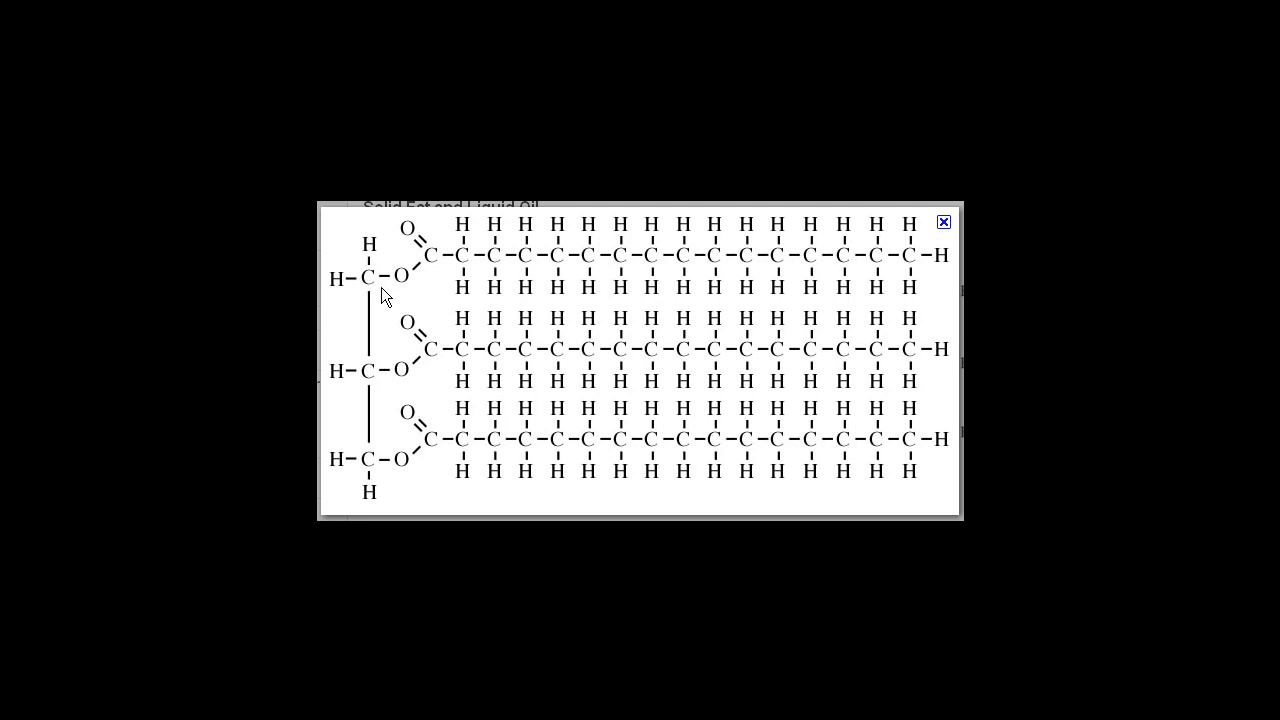
pyautogui.moveTo(384, 300)
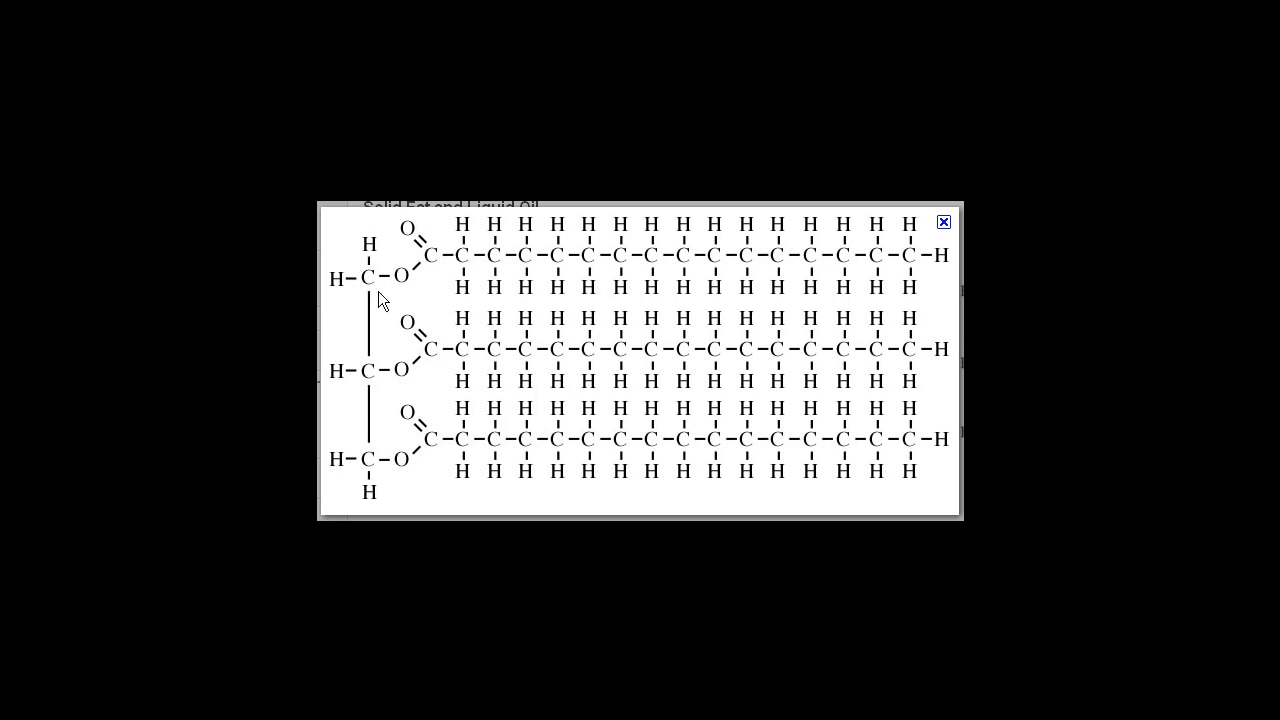